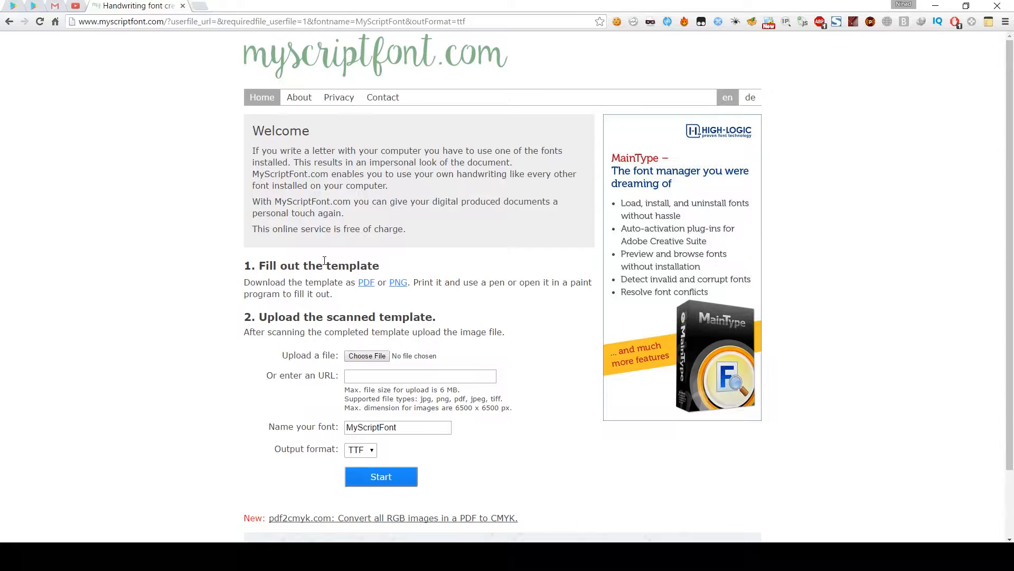
{"action": "mouse_move", "coordinate": [189, 419]}
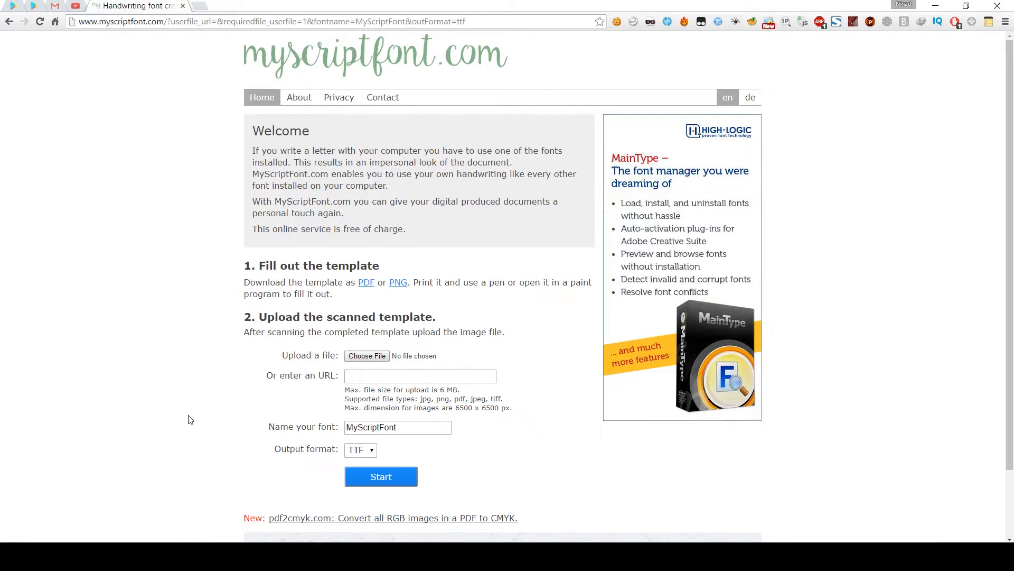
Upload ScriptTemplate.png as the template and start generating the TTF font named MyScriptFont
{"action": "left_click", "coordinate": [366, 355]}
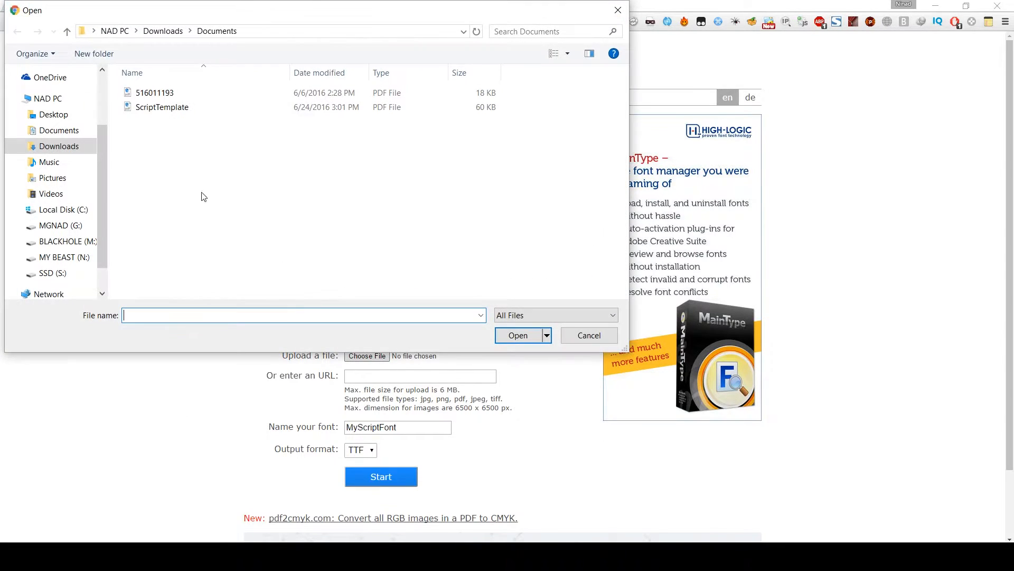
{"action": "left_click", "coordinate": [55, 114]}
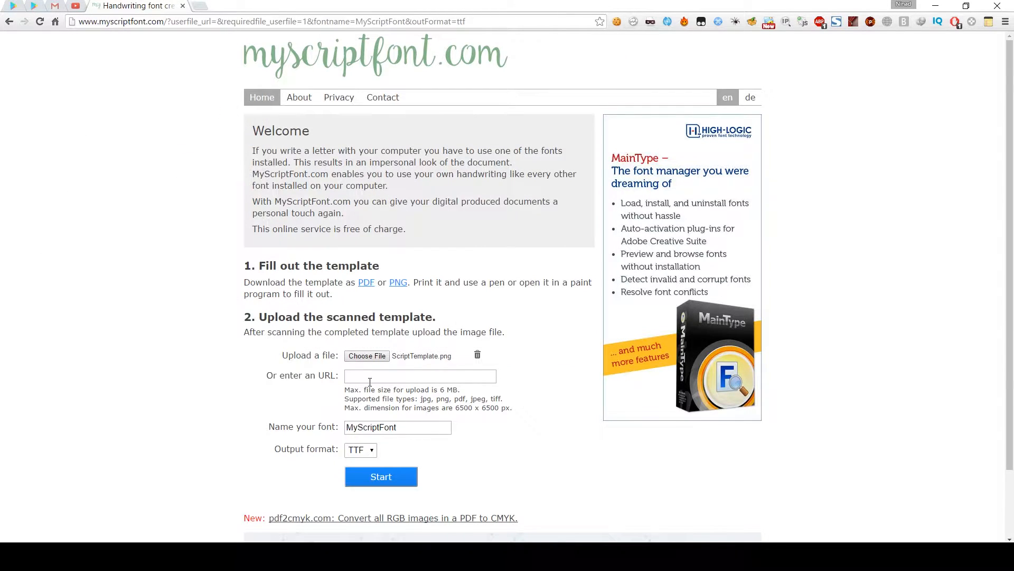
{"action": "left_click", "coordinate": [381, 477]}
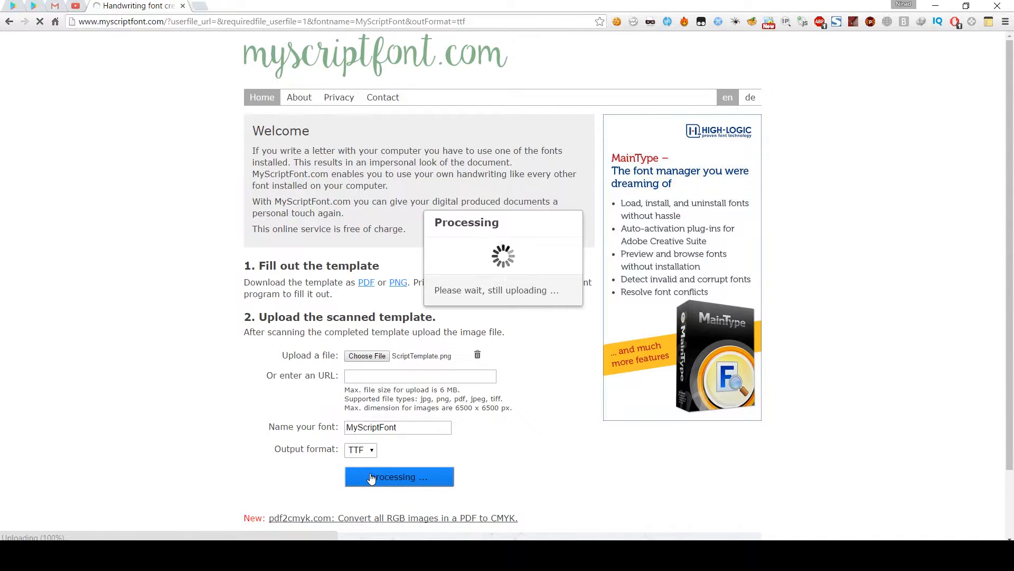
Download the generated MyScriptFont.ttf from the Result page once processing finishes
{"action": "left_click", "coordinate": [399, 476]}
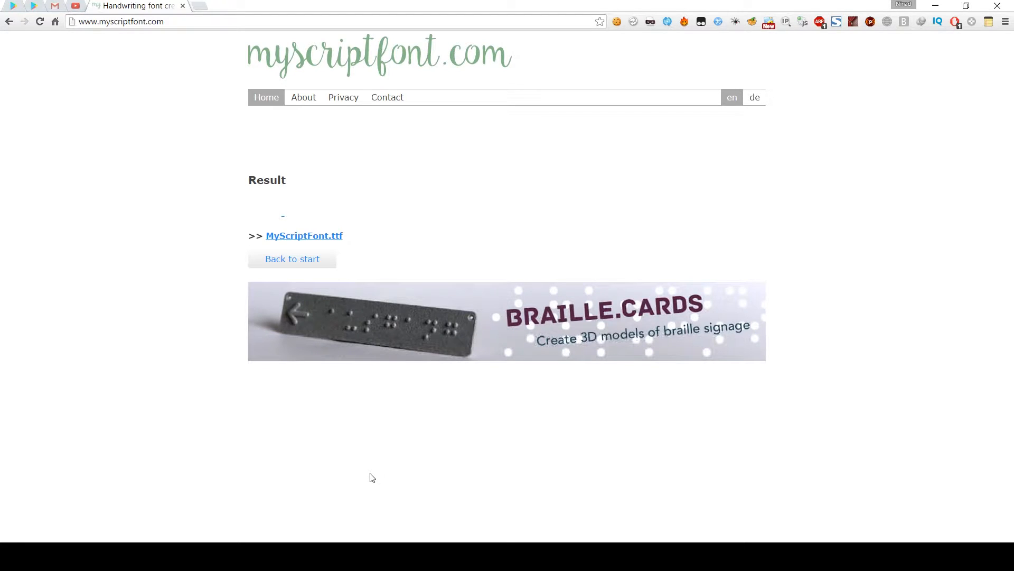
{"action": "left_click", "coordinate": [305, 235]}
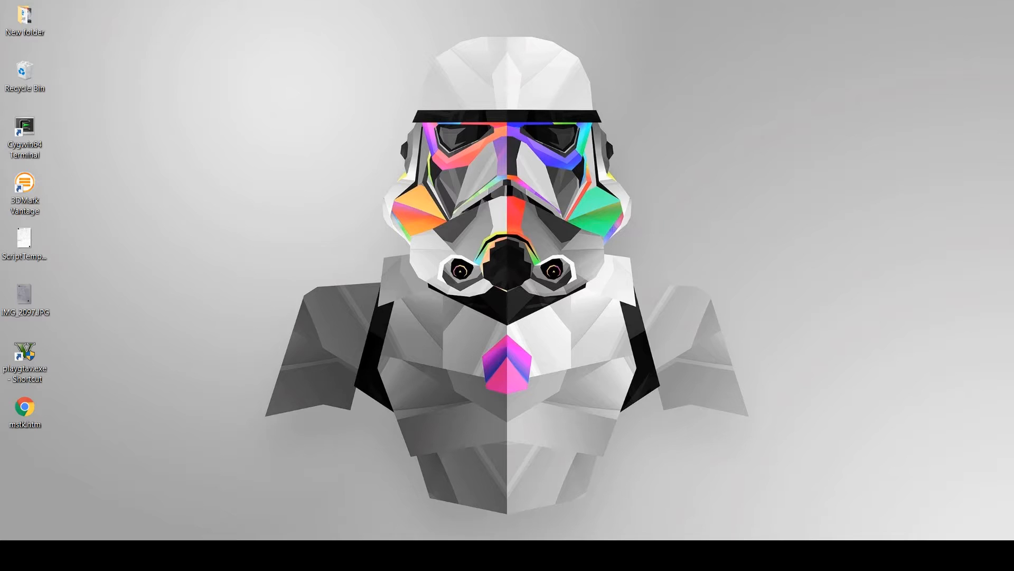
Open IMG_2097.JPG in Photos, then preview the downloaded MyScriptFont handwriting samples
{"action": "double_click", "coordinate": [25, 294]}
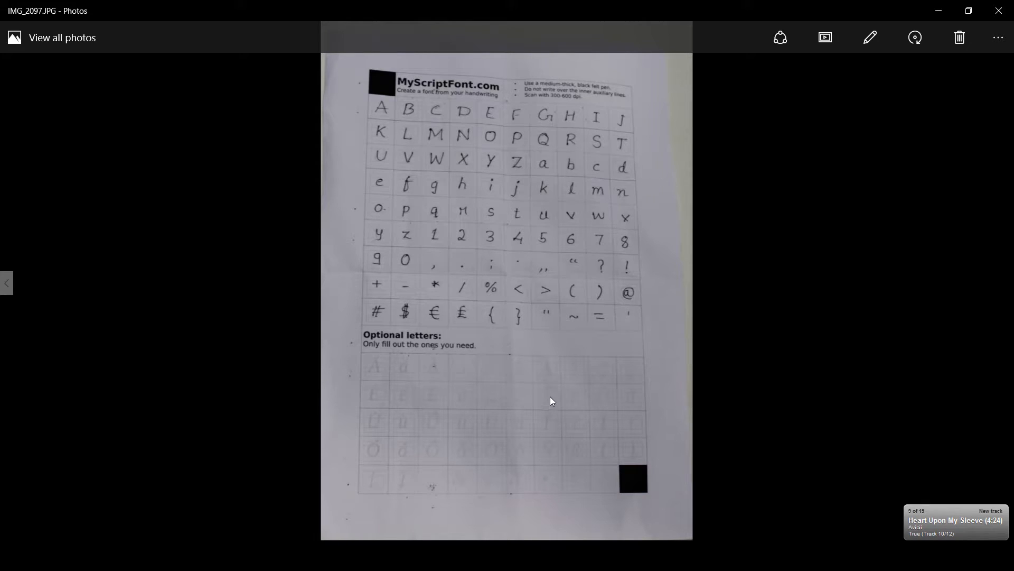
{"action": "left_click", "coordinate": [1006, 282]}
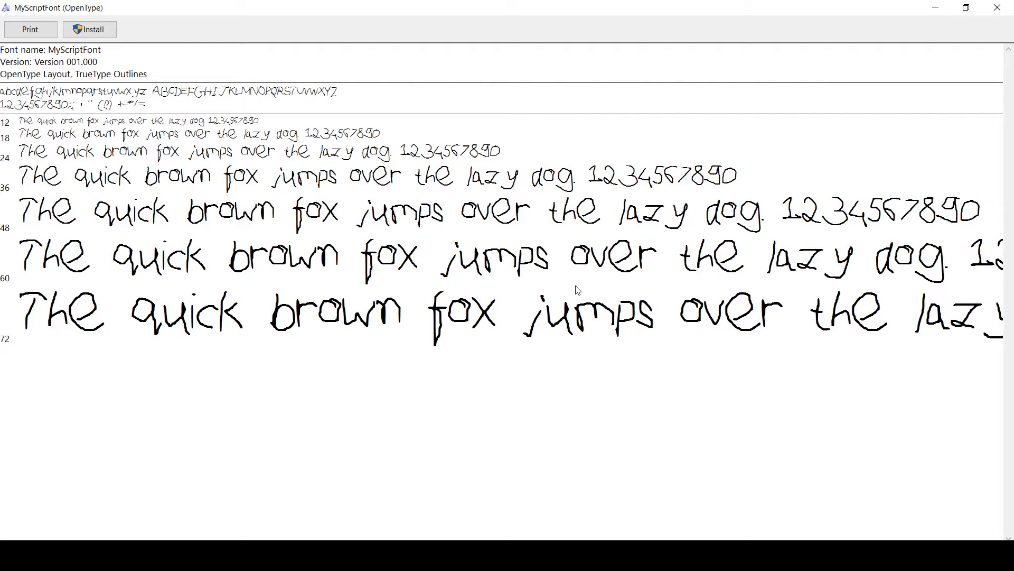
{"action": "mouse_move", "coordinate": [880, 67]}
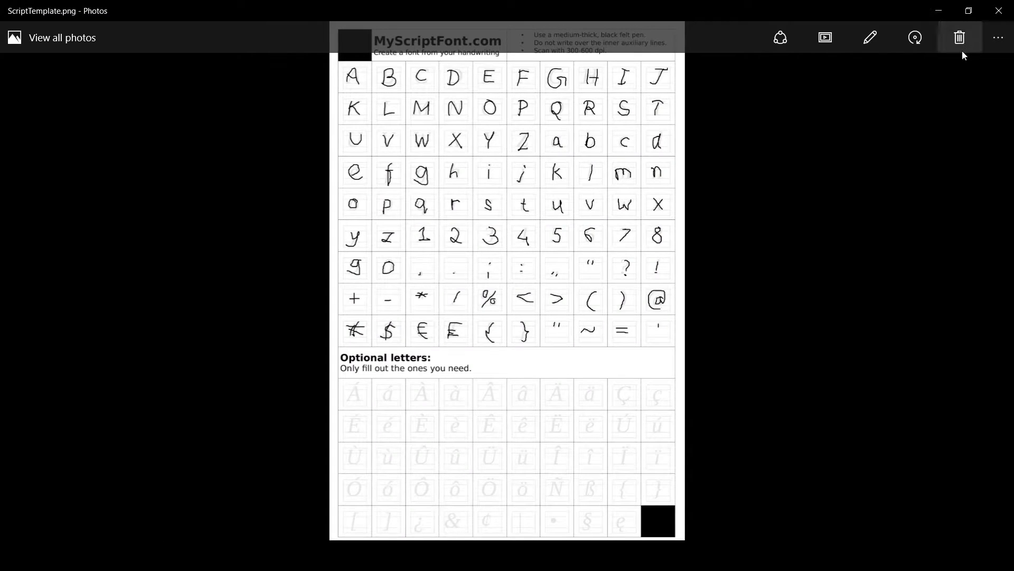
{"action": "mouse_move", "coordinate": [816, 290]}
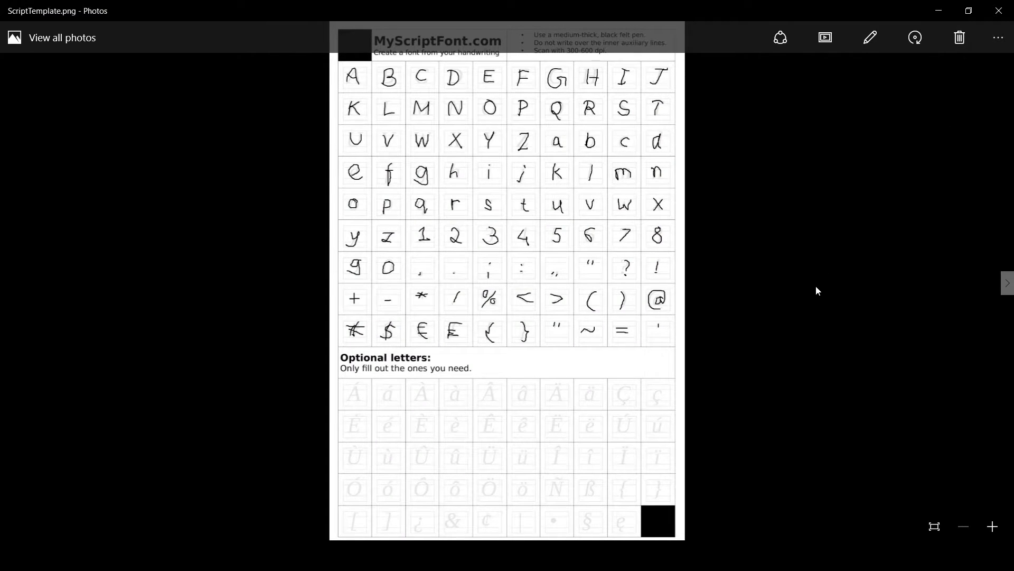
{"action": "mouse_move", "coordinate": [859, 354]}
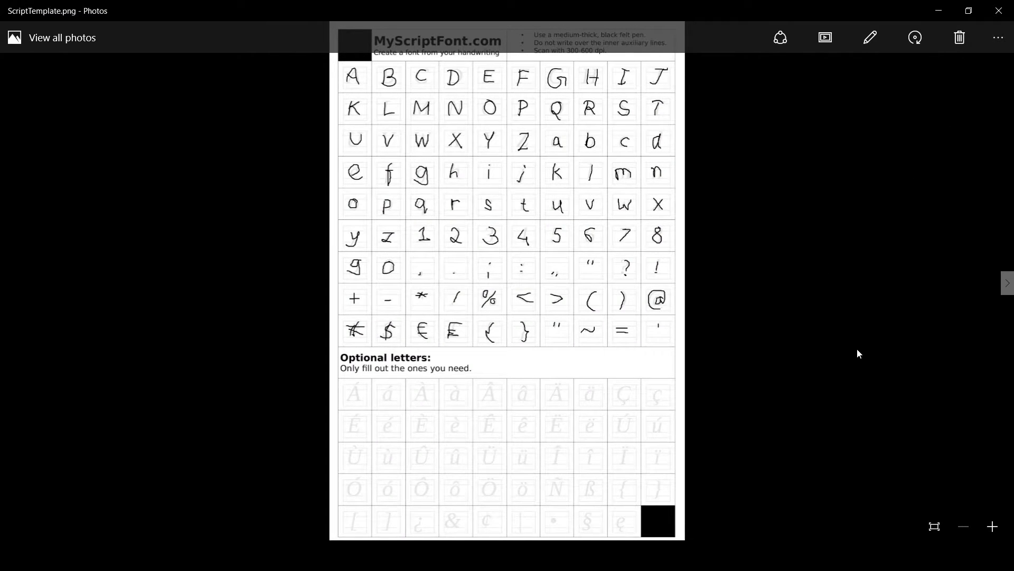
{"action": "mouse_move", "coordinate": [828, 335]}
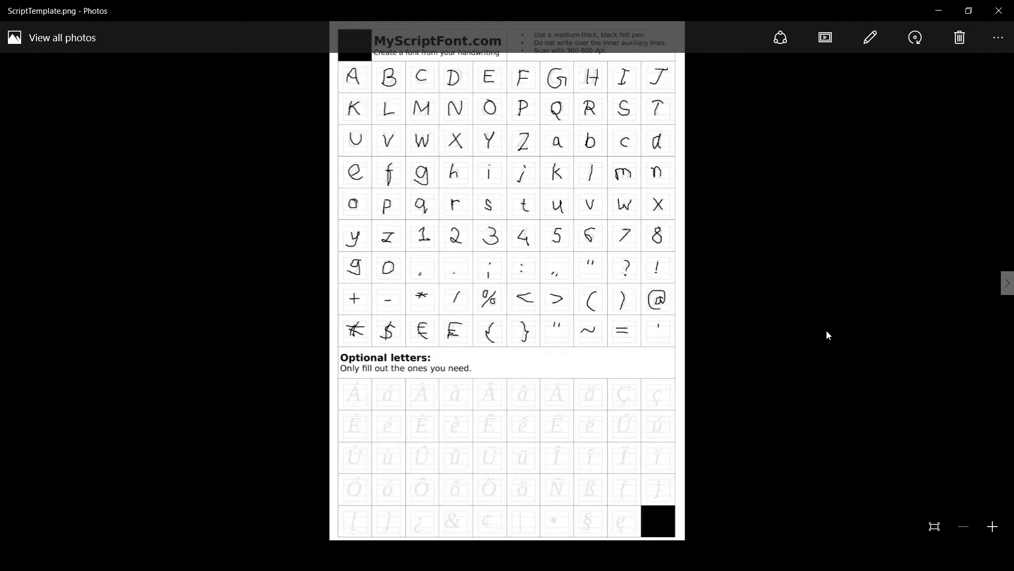
Switch from ScriptTemplate.png back to the photographed IMG_2097.JPG in Photos
{"action": "left_click", "coordinate": [1007, 282]}
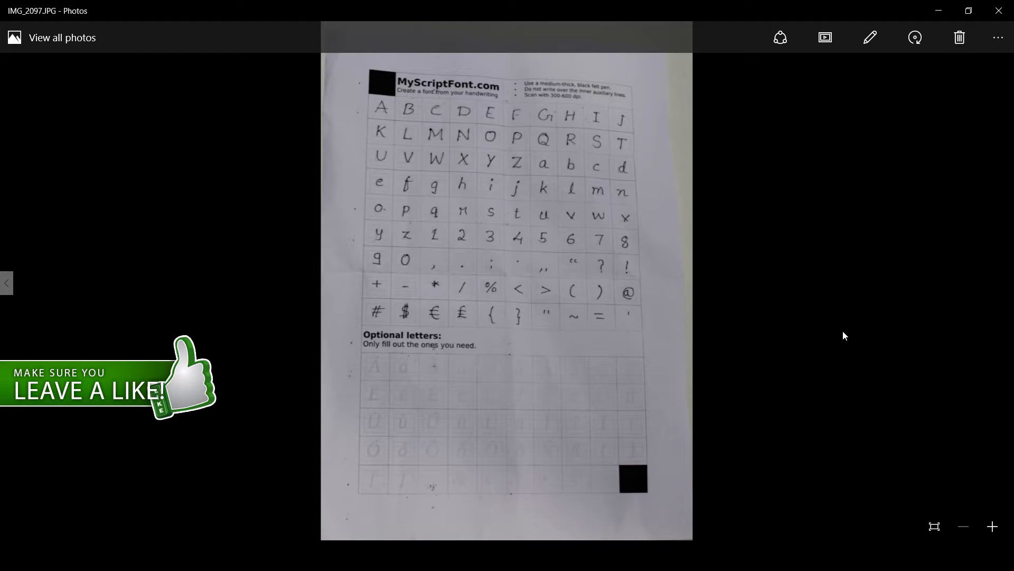